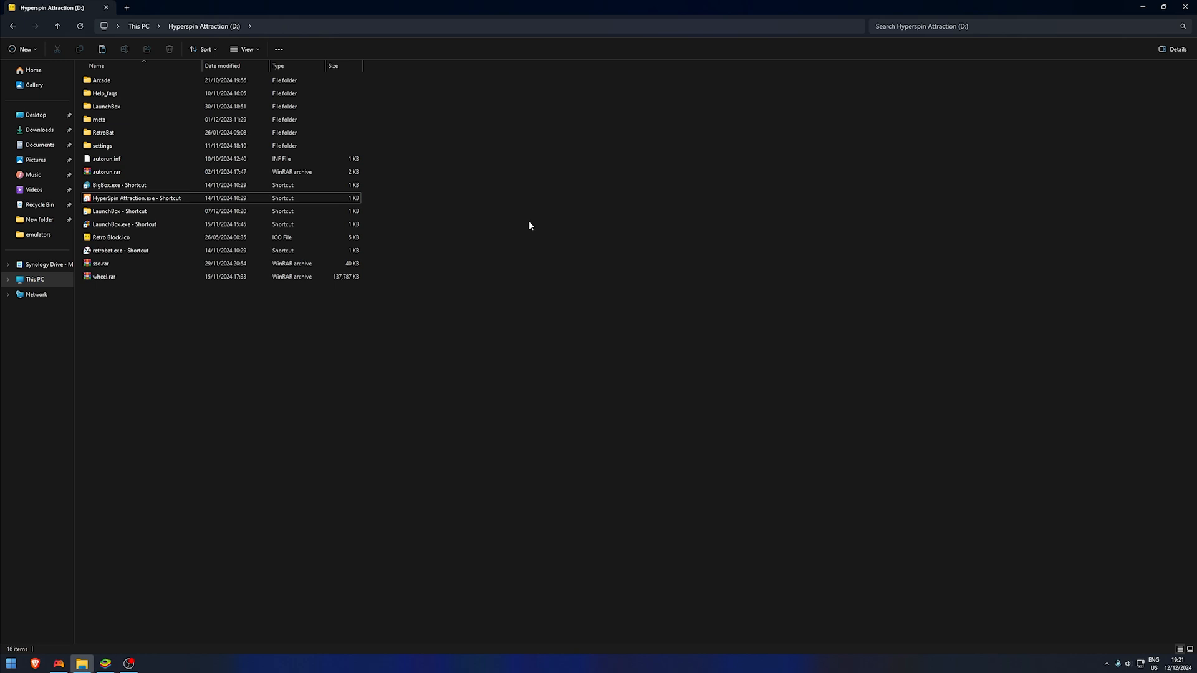
Step: Open D:\Arcade\emulators on the Hyperspin Attraction drive
double_click(99, 79)
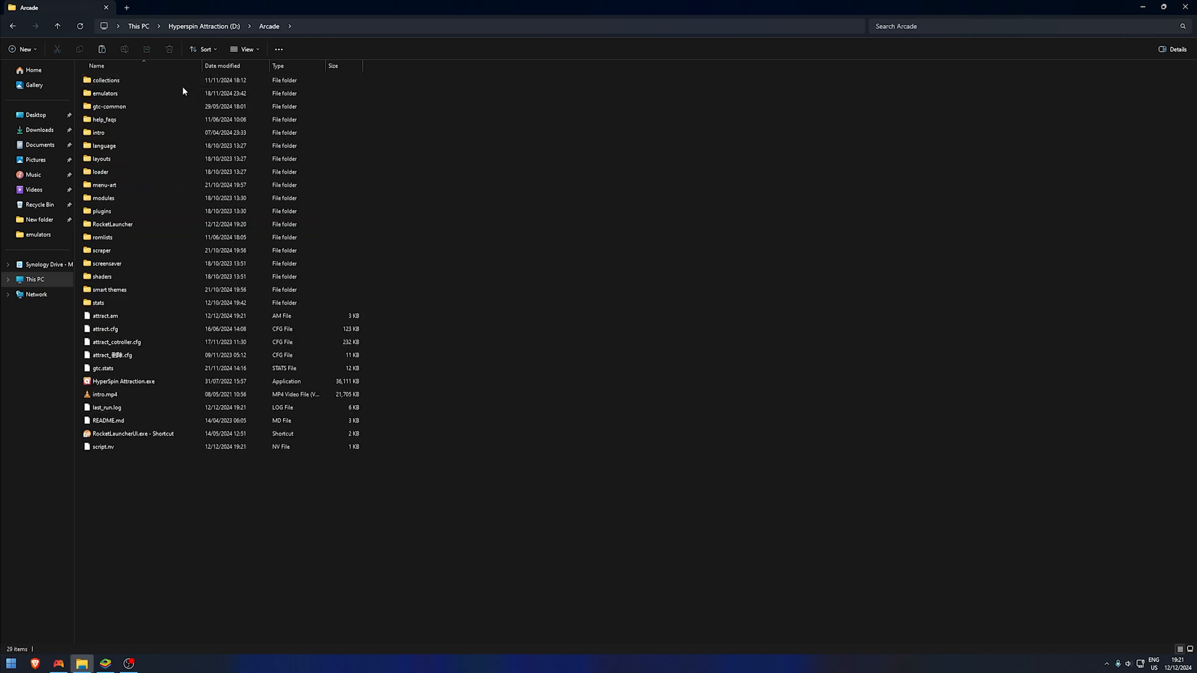
double_click(105, 93)
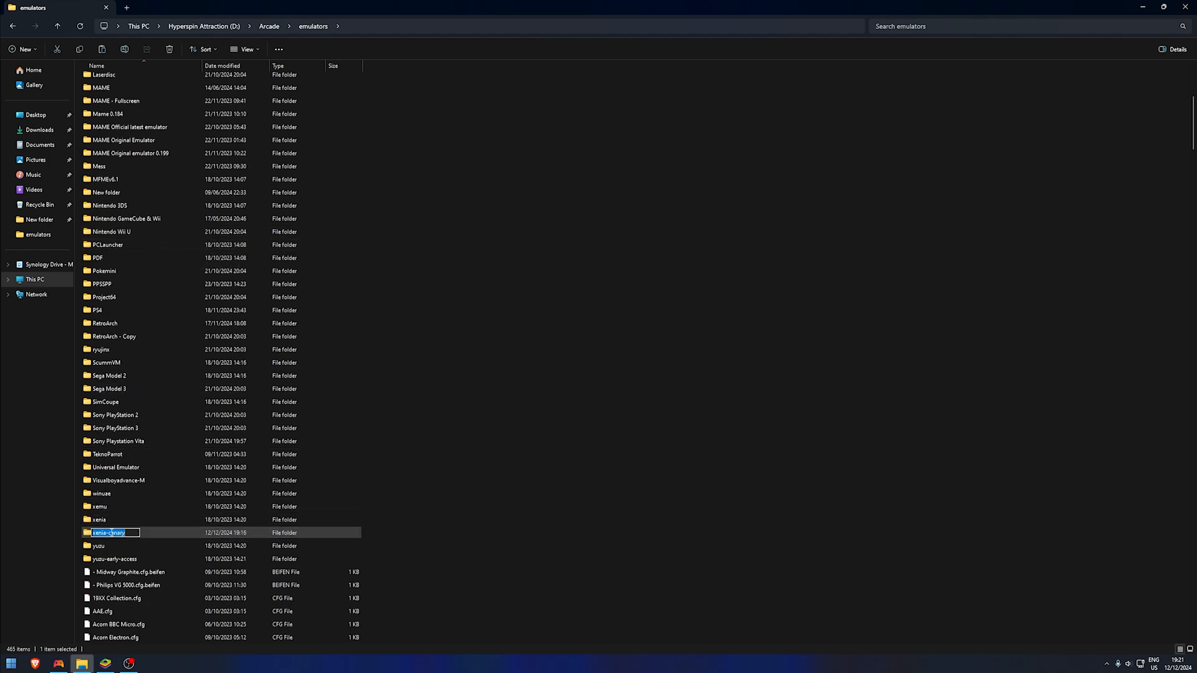
key("Return")
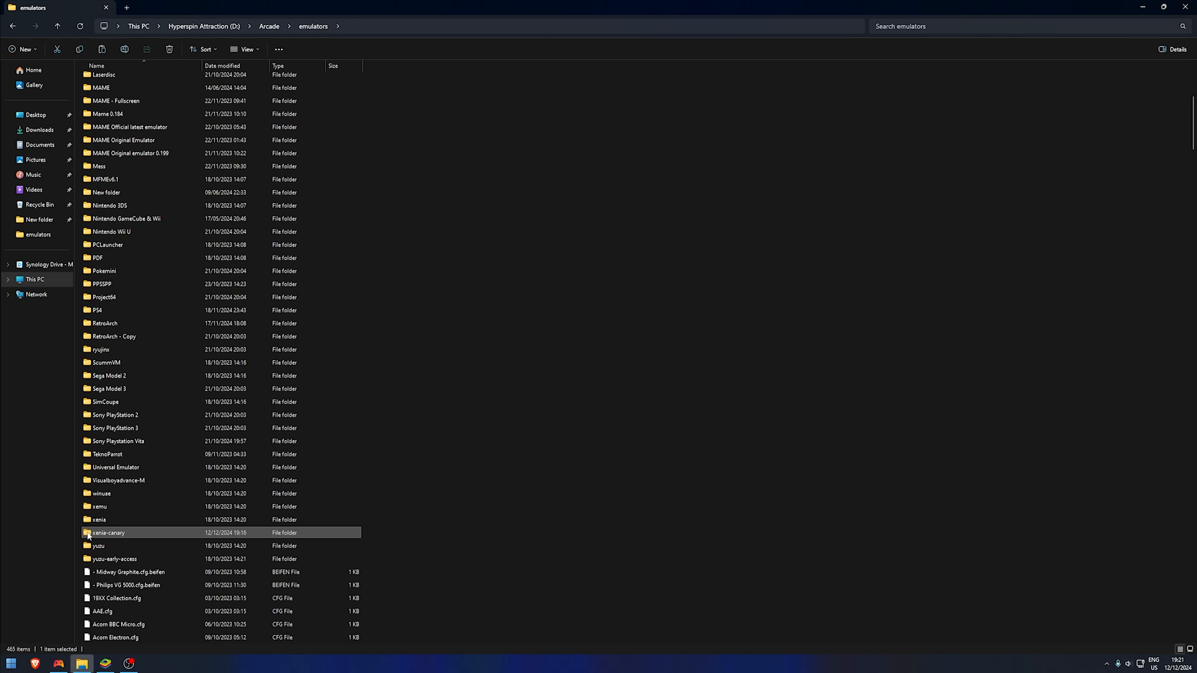
right_click(107, 533)
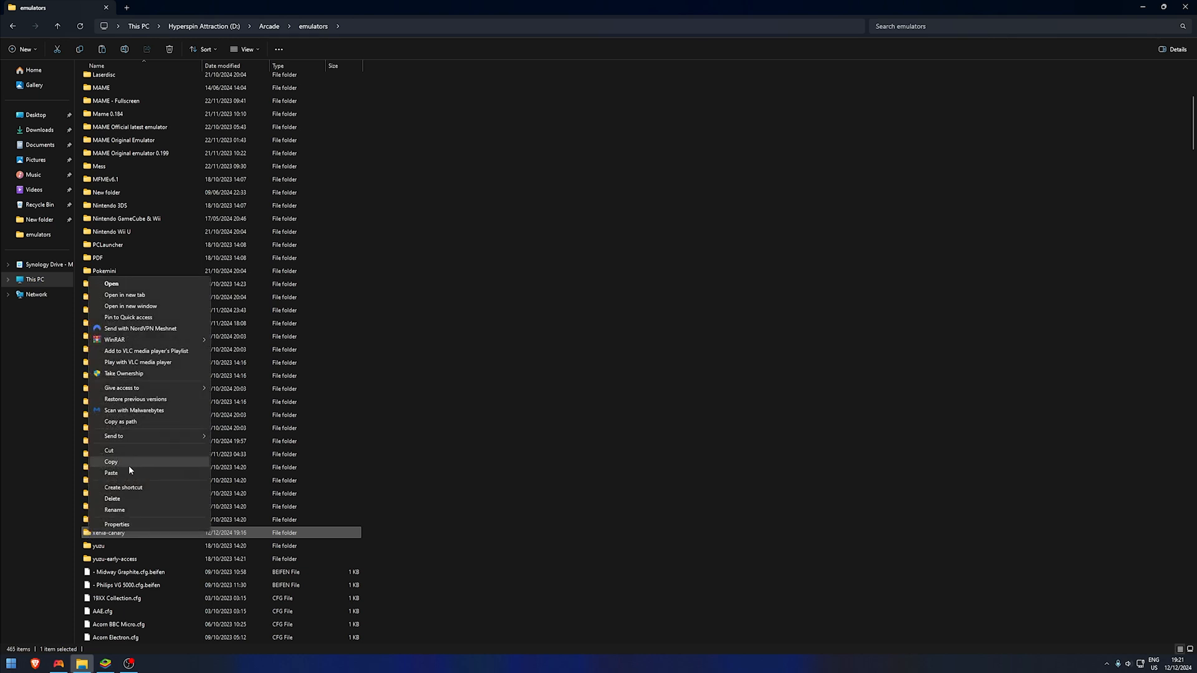
left_click(529, 420)
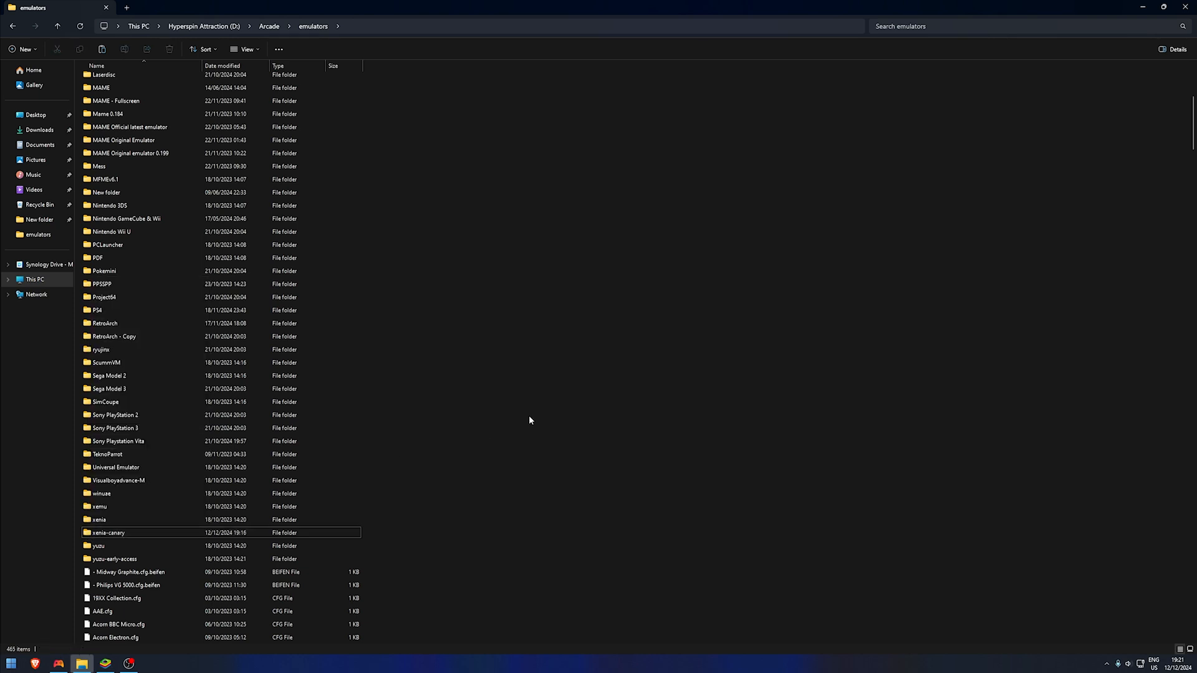
mouse_move(425, 399)
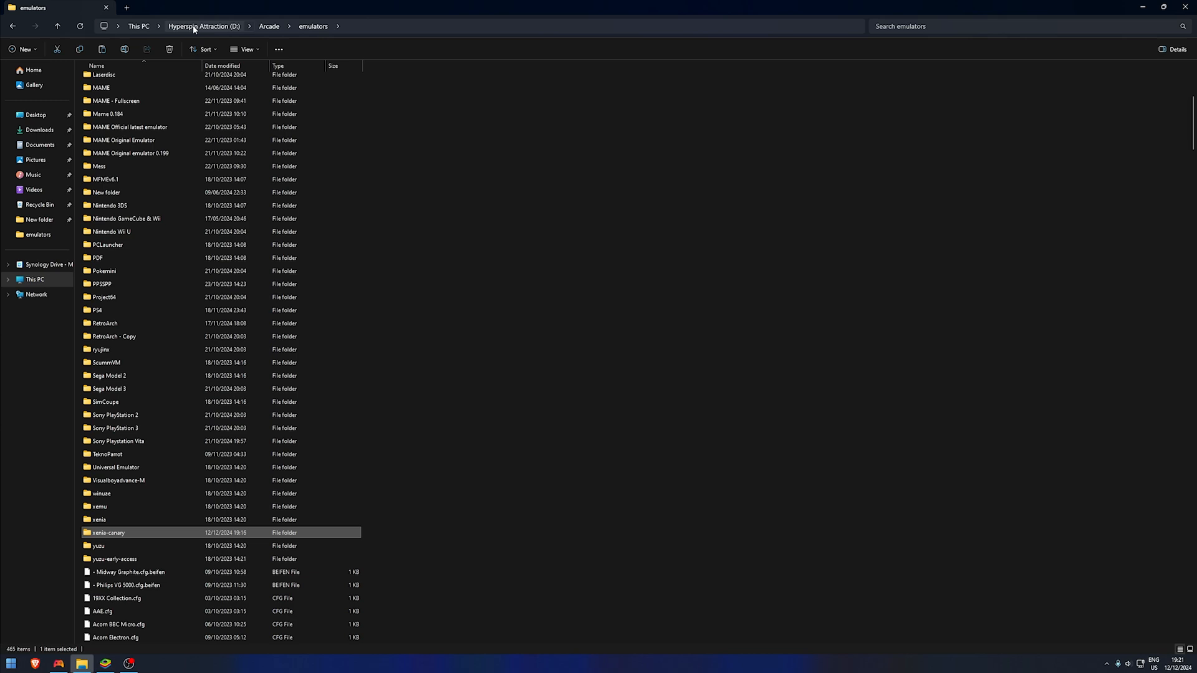
mouse_move(287, 9)
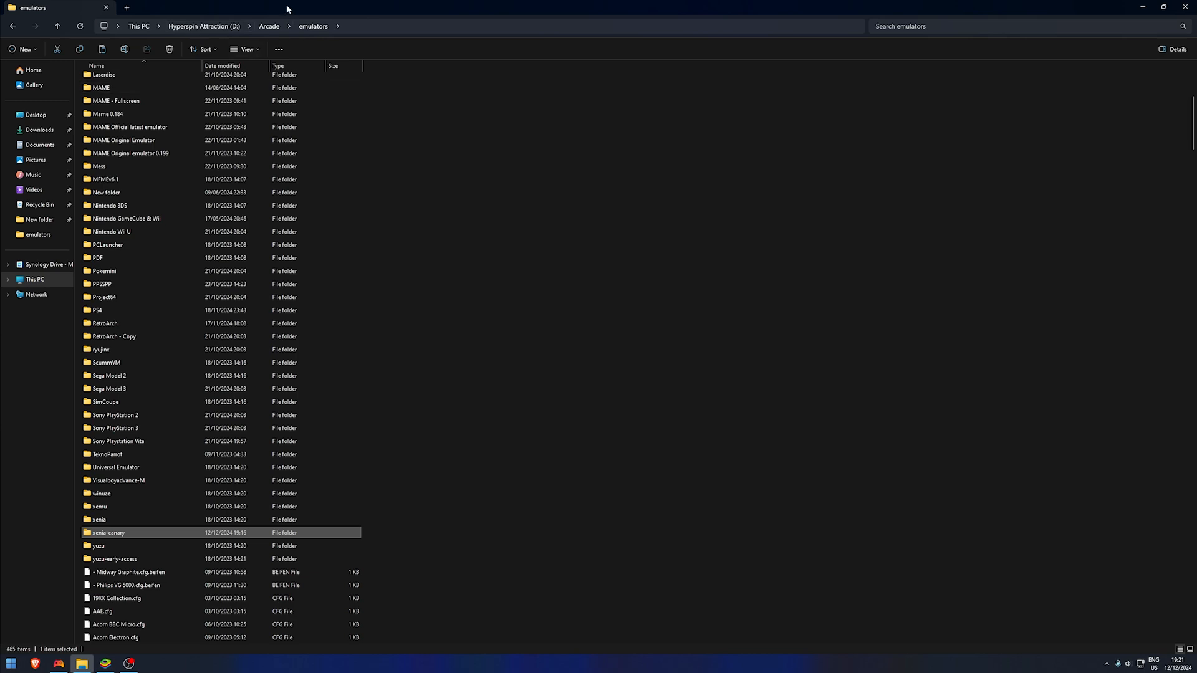
Step: Copy the new xenia-canary folder from the desktop and return to the emulators window
left_click(1164, 8)
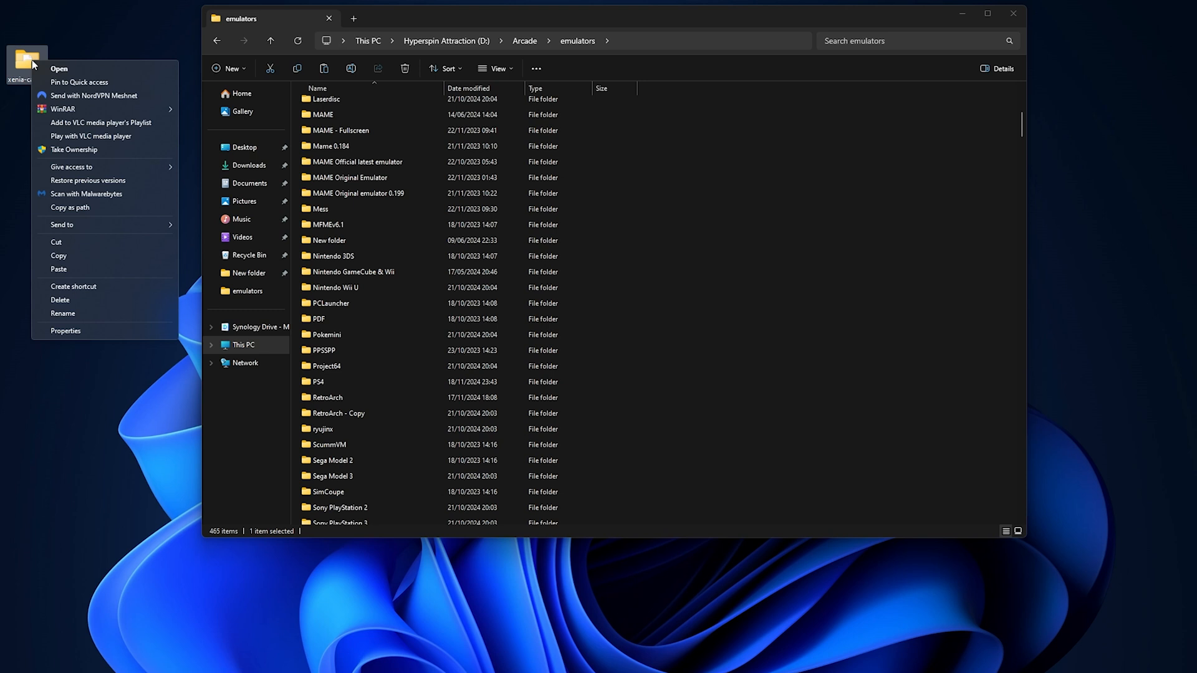
left_click(759, 205)
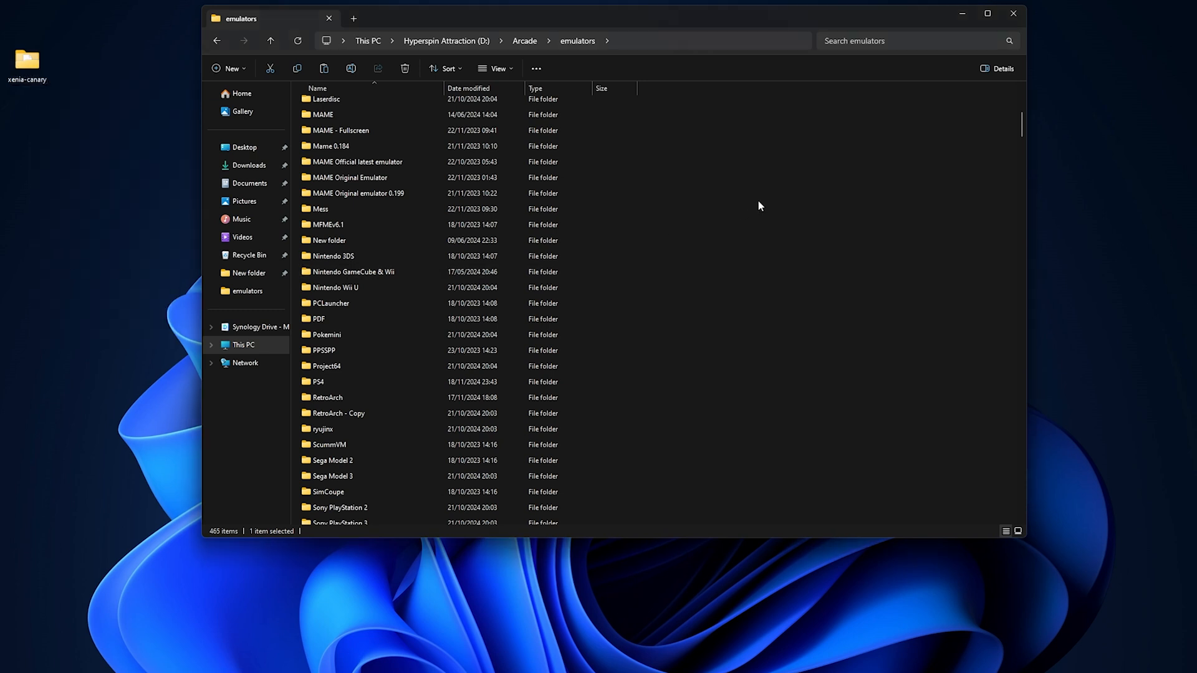
left_click(702, 274)
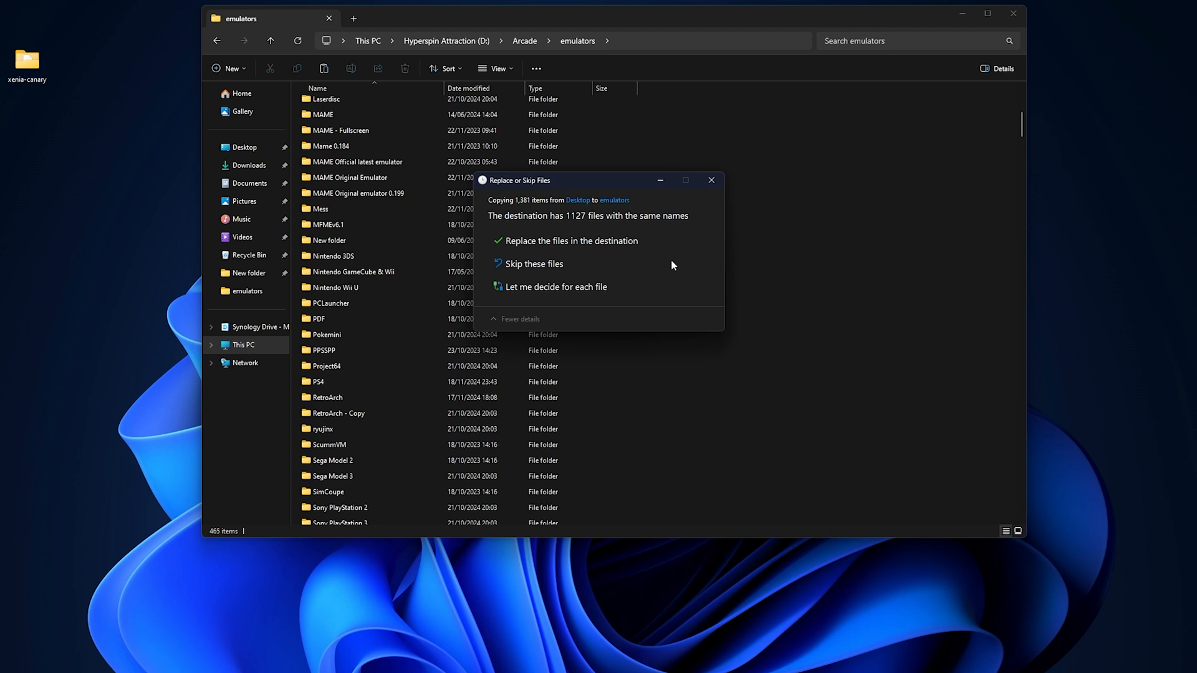
mouse_move(606, 240)
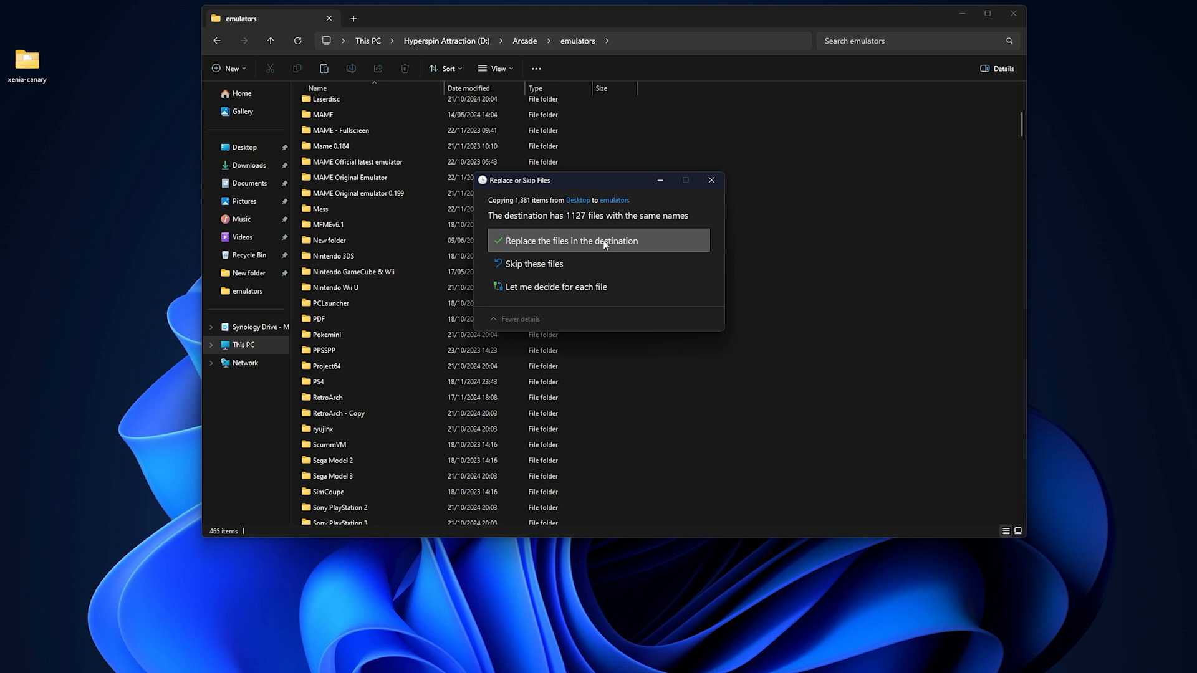
Step: Paste xenia-canary into emulators, replacing the 1,127 same-named files
left_click(568, 240)
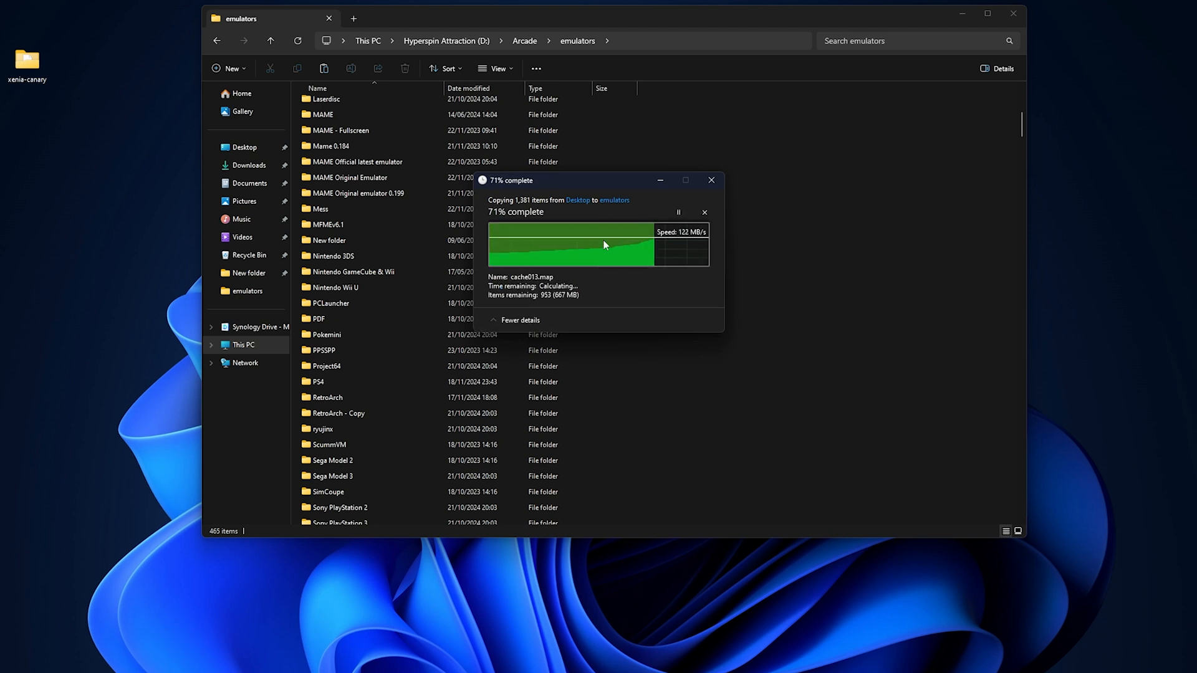